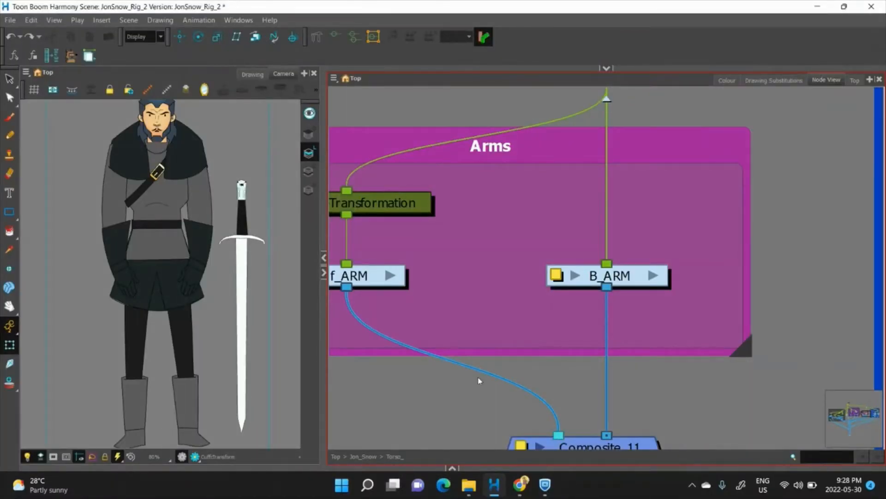
mouse_move(622, 191)
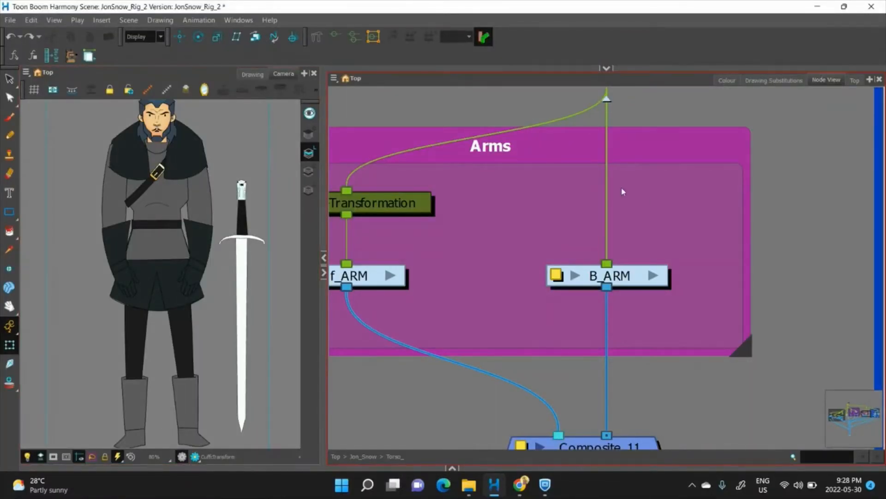
Step: Clone the selected B_ARM group with Drawings Only, creating the B_ARM_1 node
left_click(608, 275)
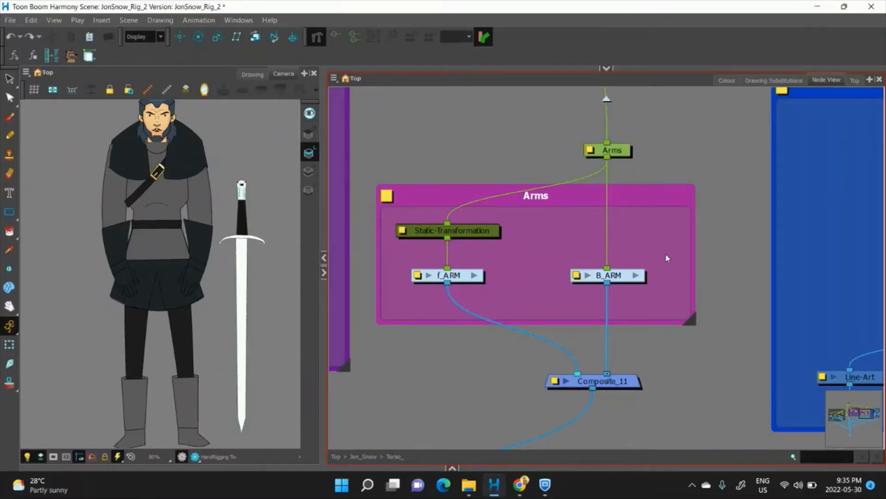
left_click(607, 275)
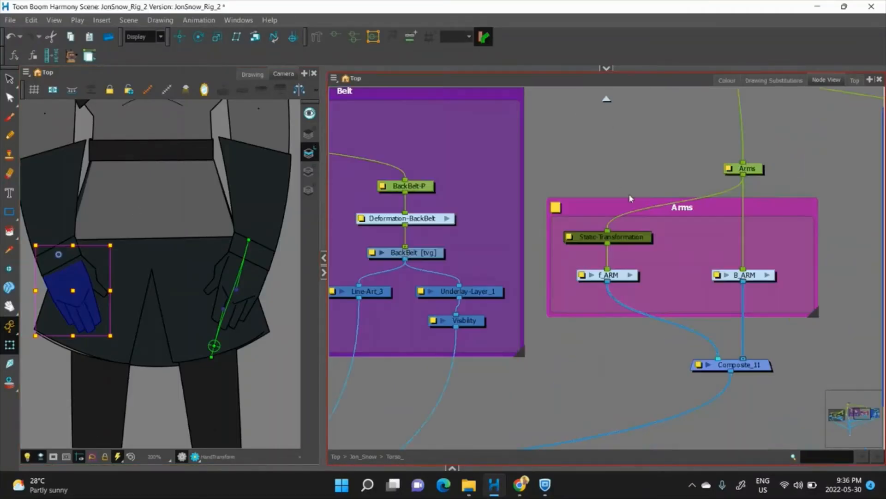
left_click(743, 275)
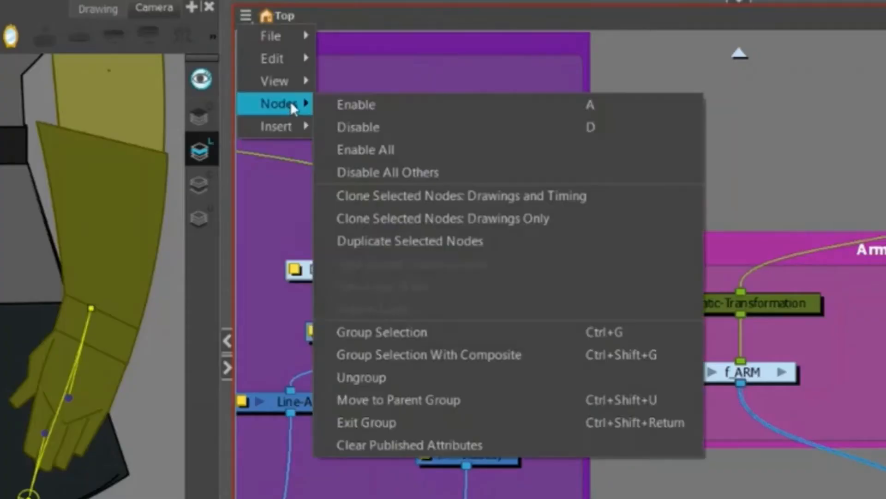
mouse_move(444, 219)
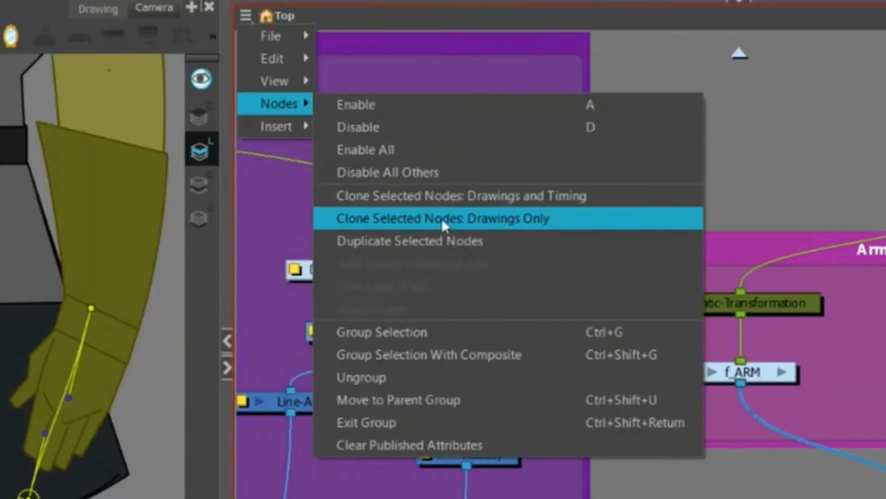
mouse_move(464, 196)
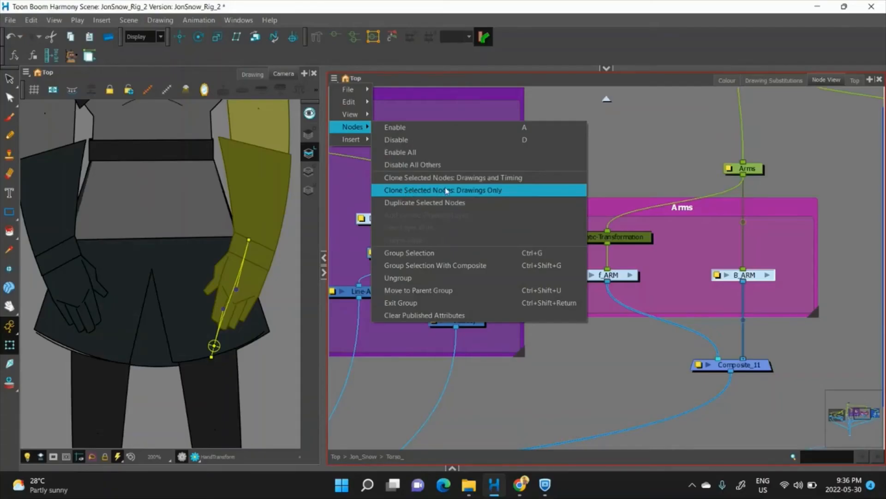
left_click(443, 190)
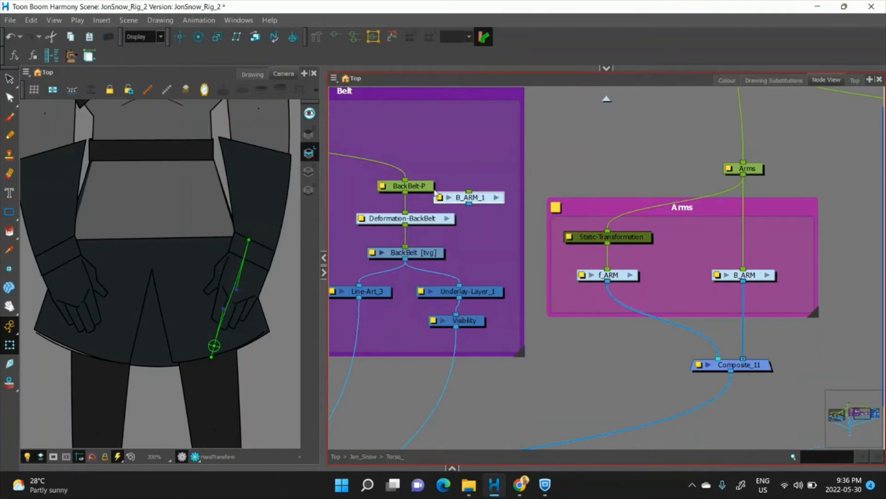
Step: Place B_ARM_1 in the Arms group under Static-Transformation, disable f_ARM, and test the hand
left_click_drag(469, 197, 613, 306)
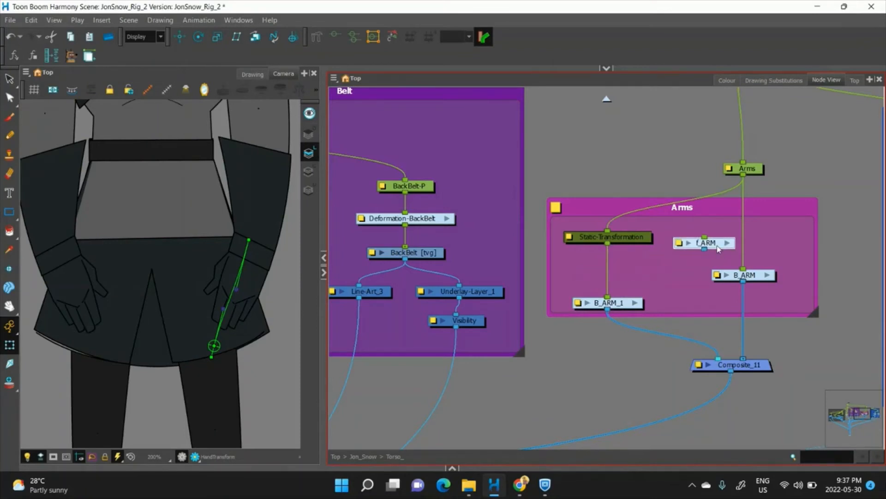
left_click(704, 243)
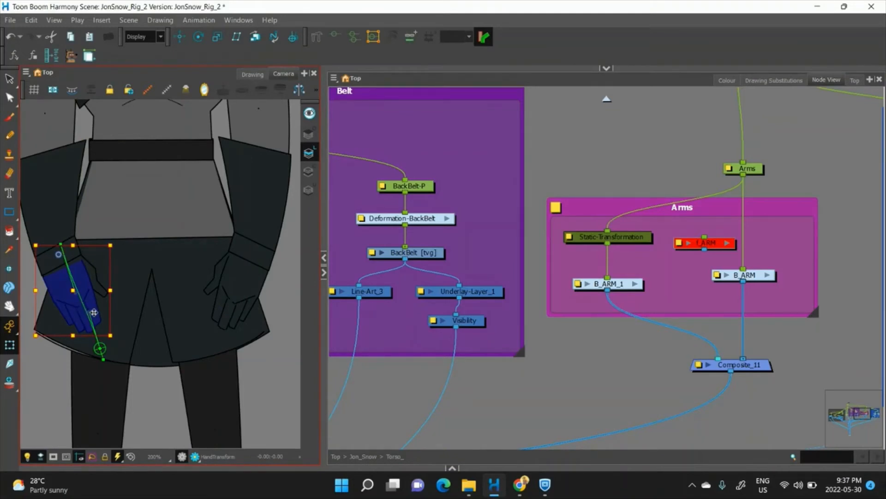
left_click_drag(94, 312, 95, 310)
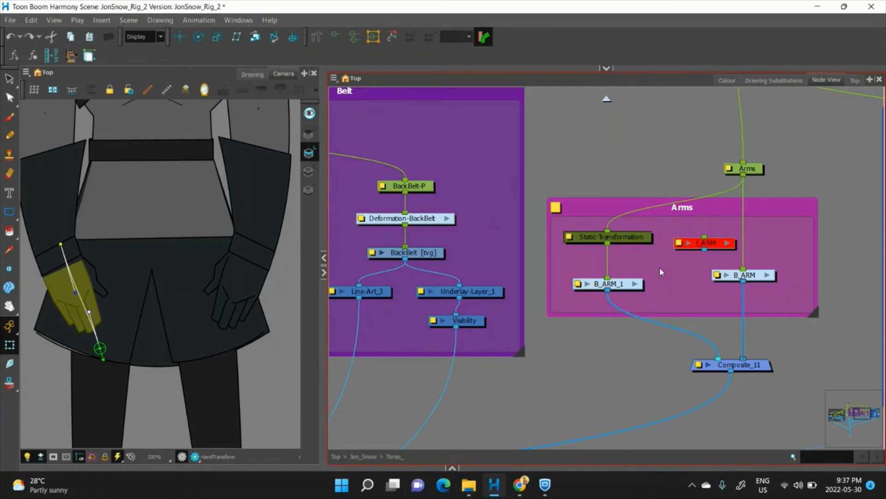
Step: Show the Drawing Substitutions thumbnails for the hand and browse the poses
left_click(774, 79)
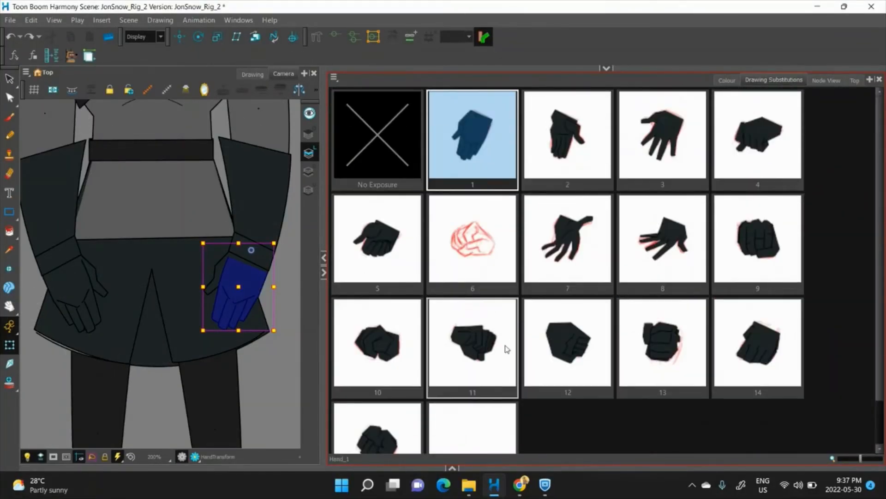
scroll("down", 3)
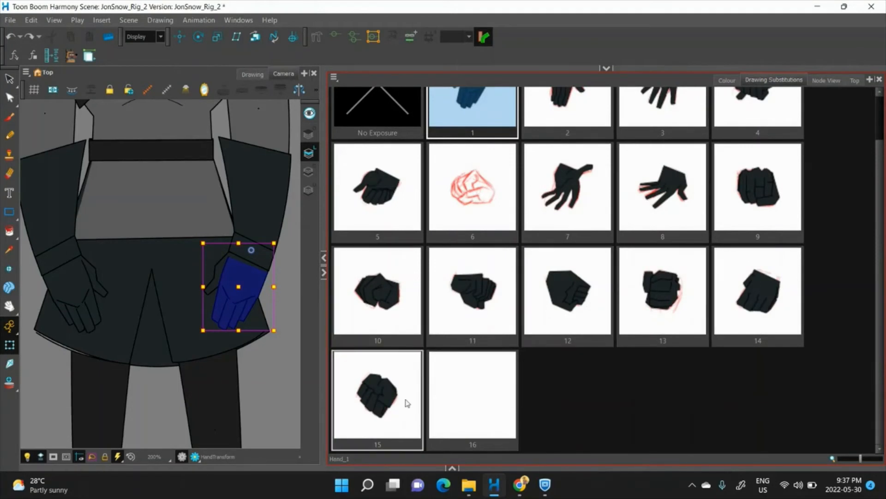